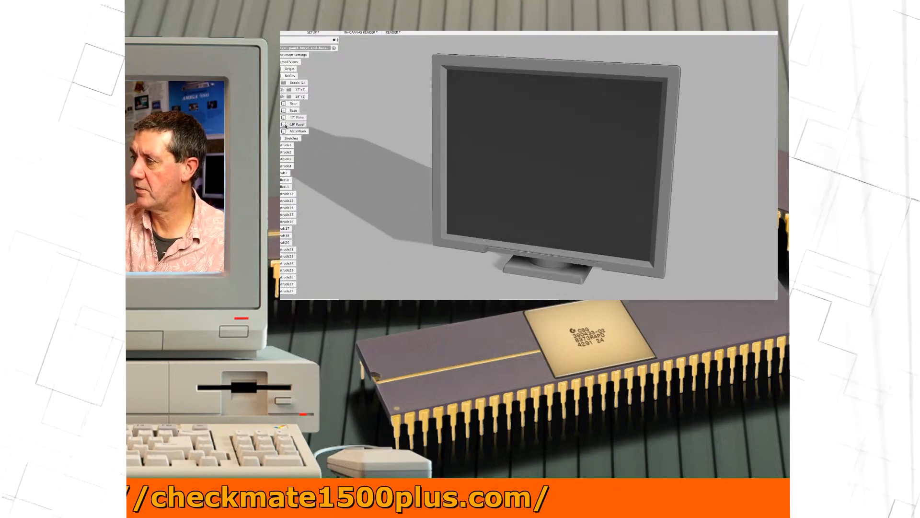
# Hide the monitor's dark screen body to expose the recessed grey display face
pyautogui.click(296, 96)
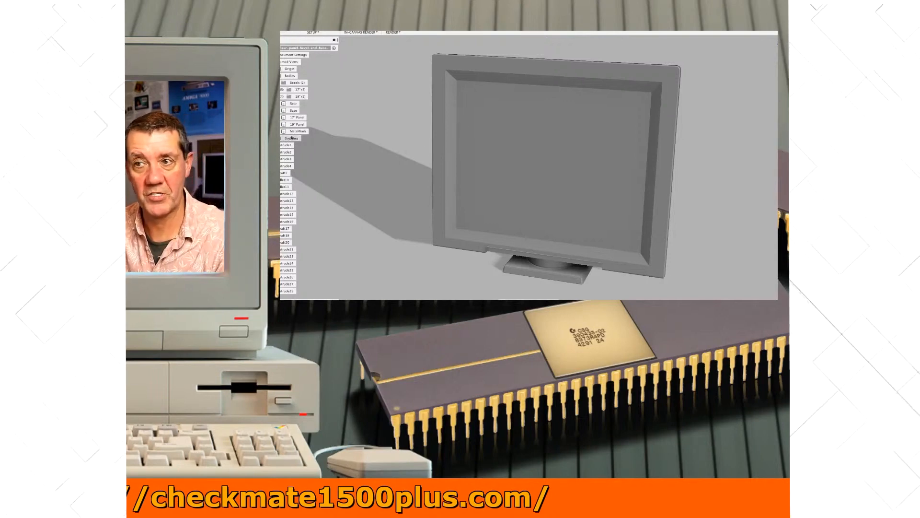
# Toggle the 18" Panel and 17" Panel body visibility so only the bare 17" LCD panel shows
pyautogui.click(296, 124)
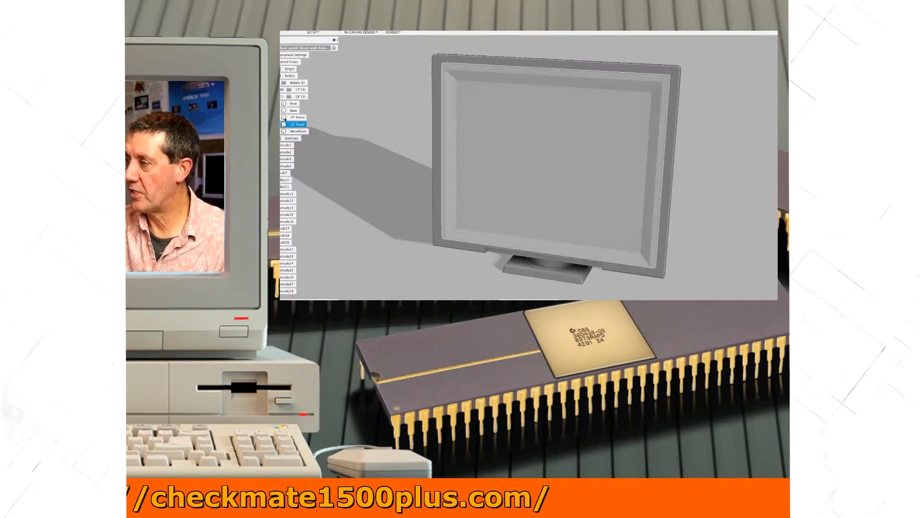
pyautogui.click(296, 118)
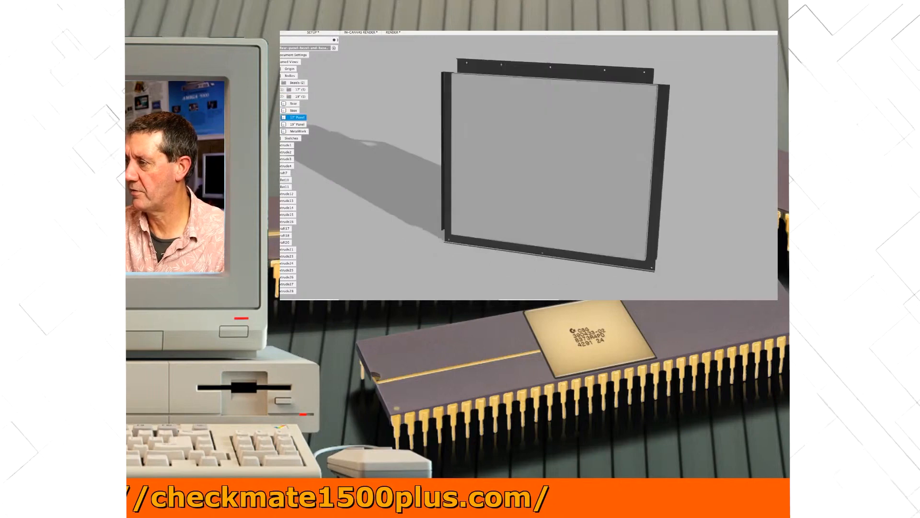